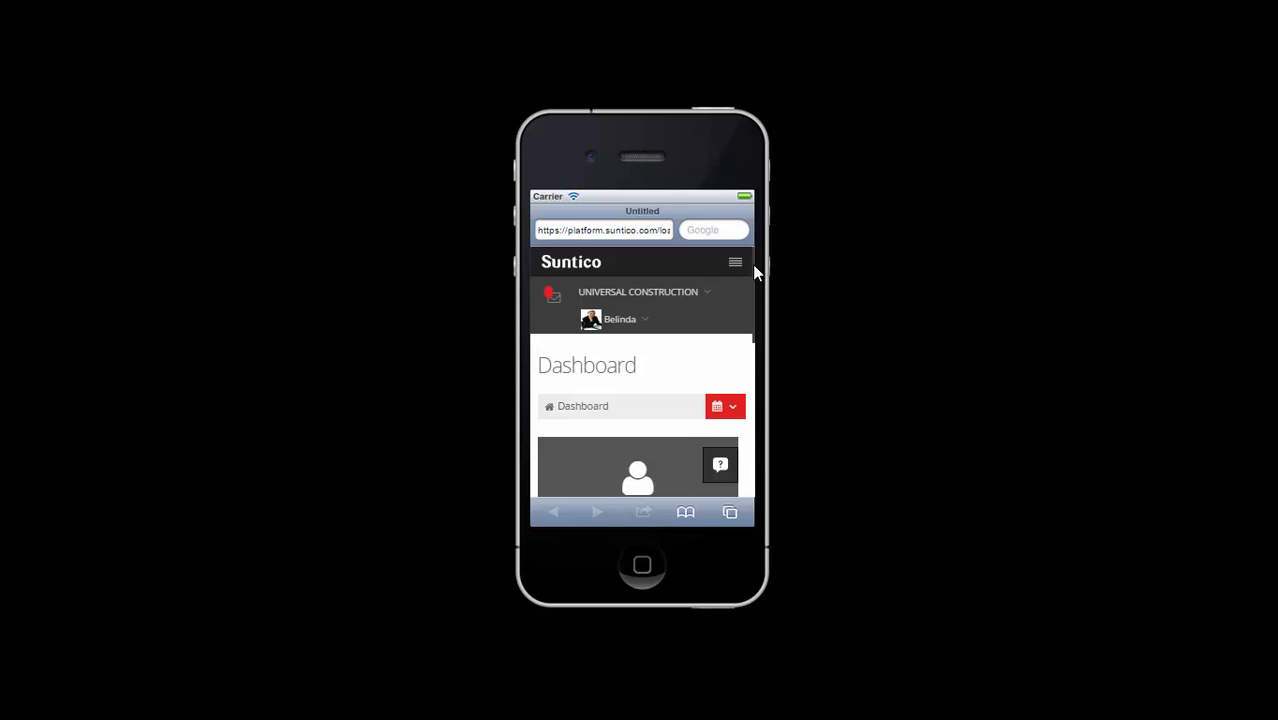
# Open the Sales Invoices list from the Sales menu, grouped by Account.
pyautogui.scroll(-3)
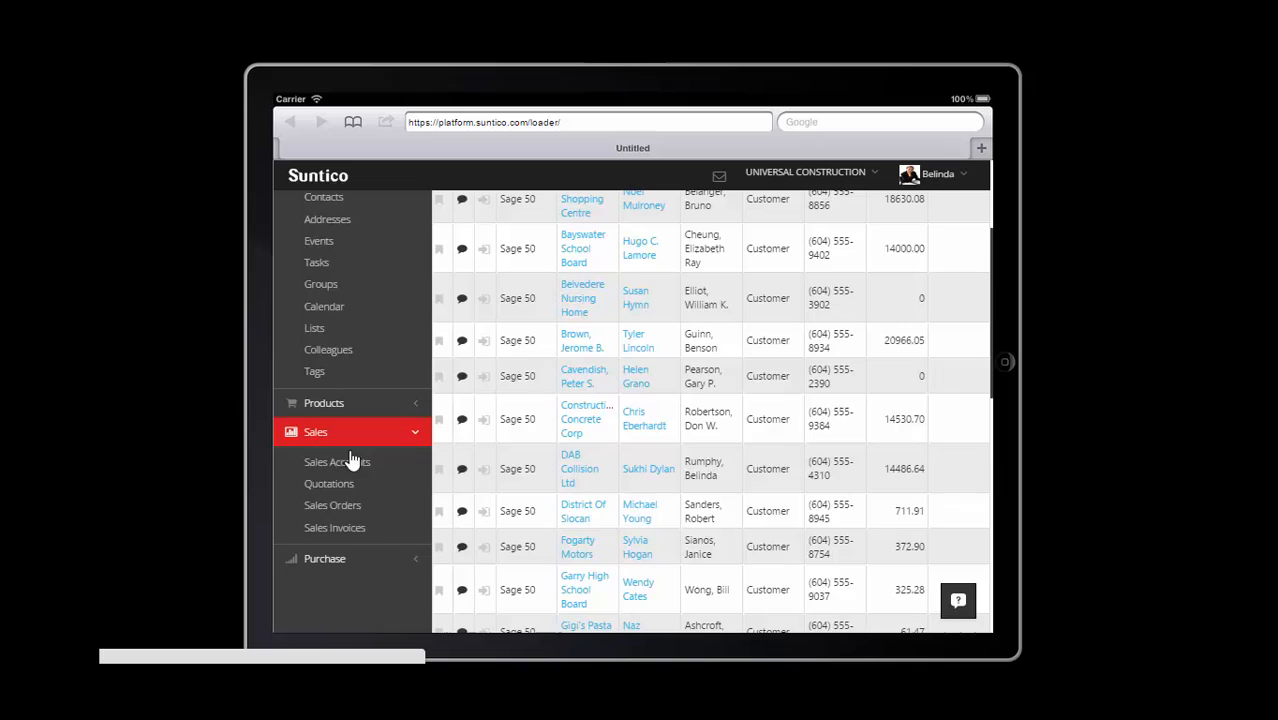
pyautogui.click(324, 558)
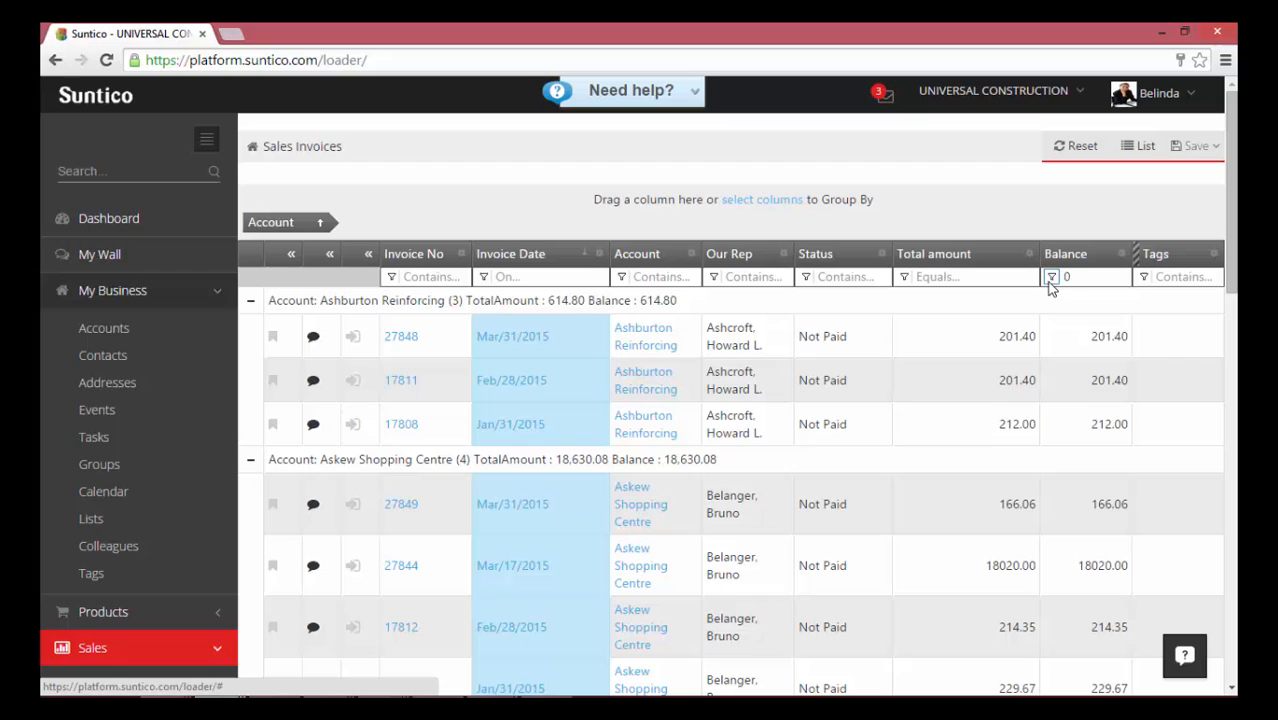
# Filter invoices to Balance greater than 0, then map Ashburton Reinforcing's billing address in Google Maps.
pyautogui.click(1052, 277)
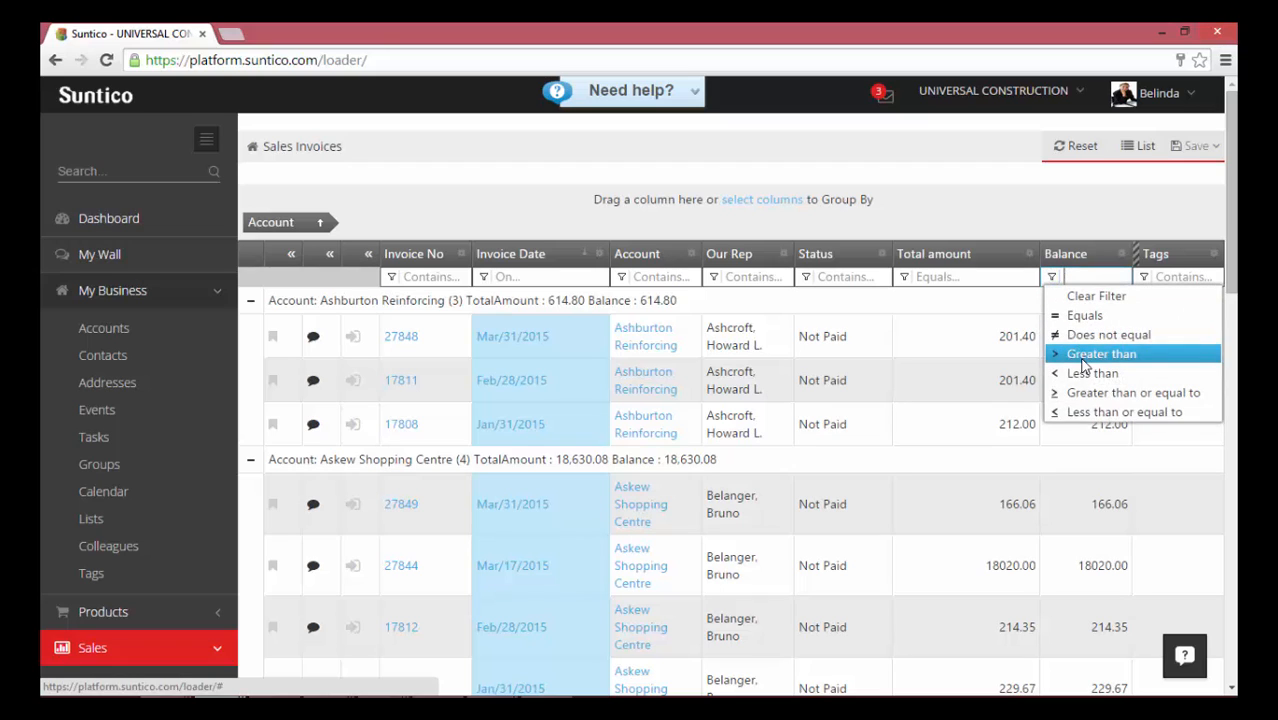
pyautogui.click(1101, 353)
pyautogui.write('0')
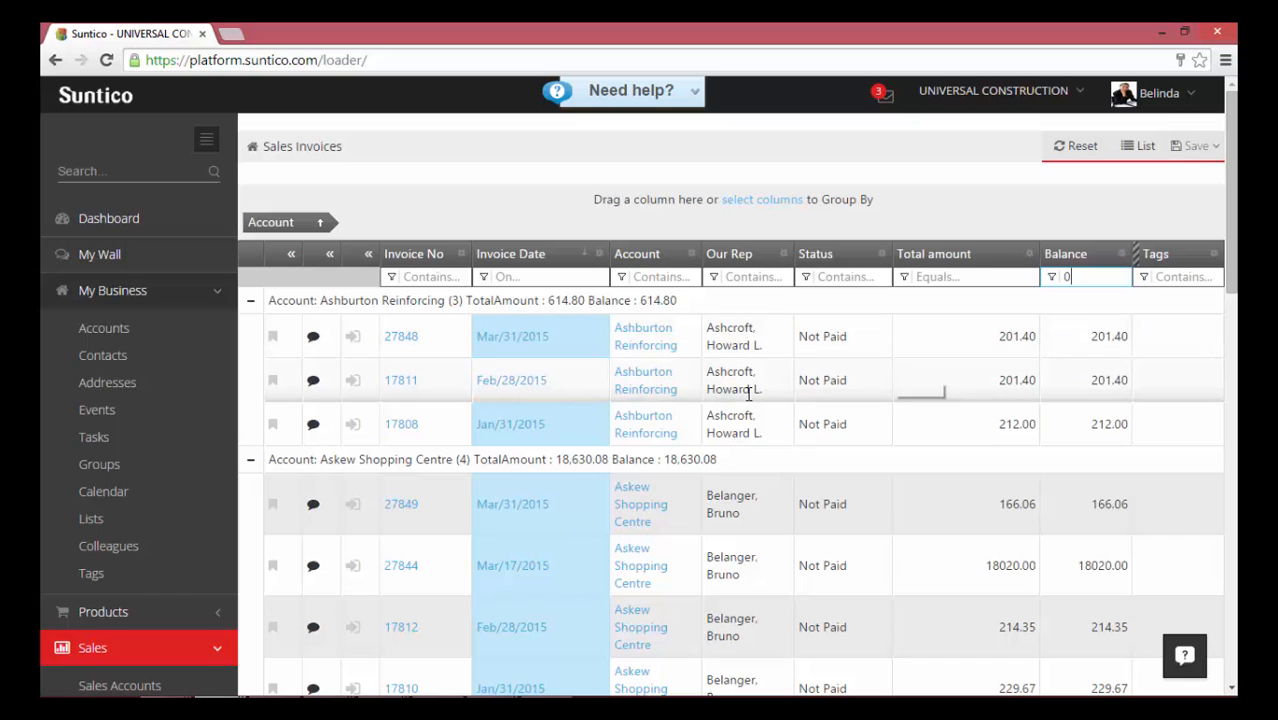
pyautogui.click(645, 336)
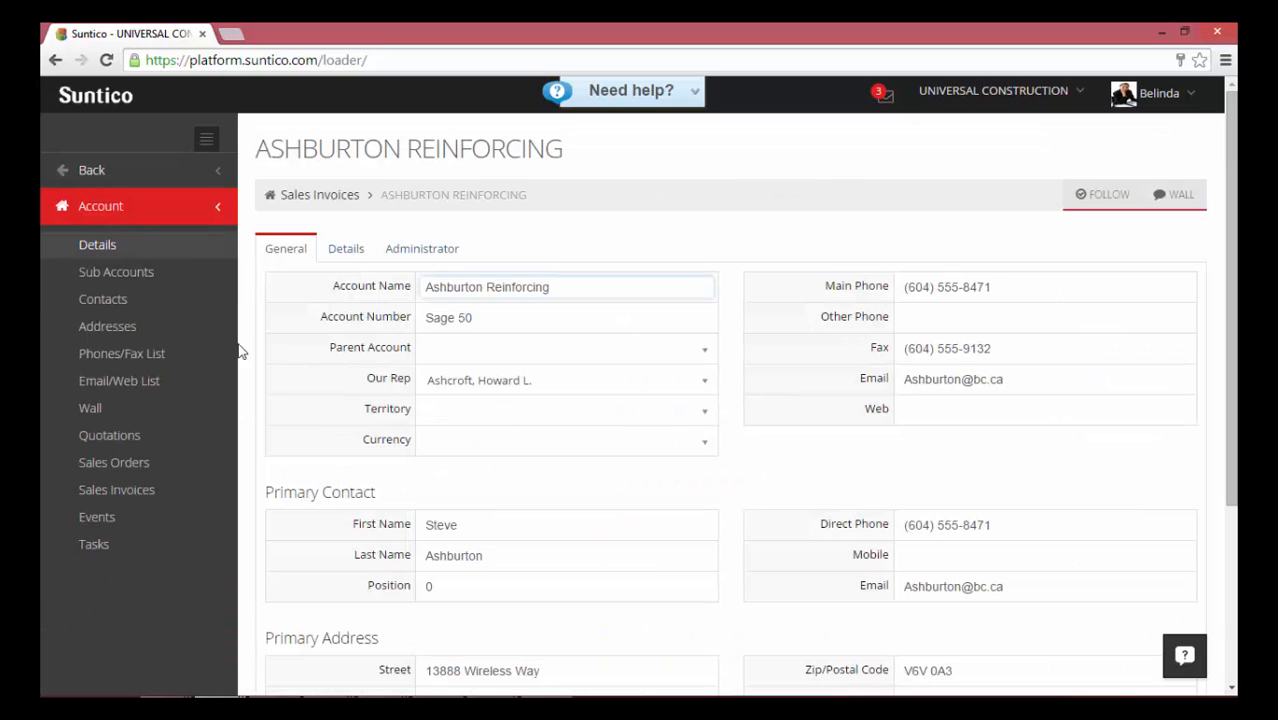
pyautogui.click(107, 326)
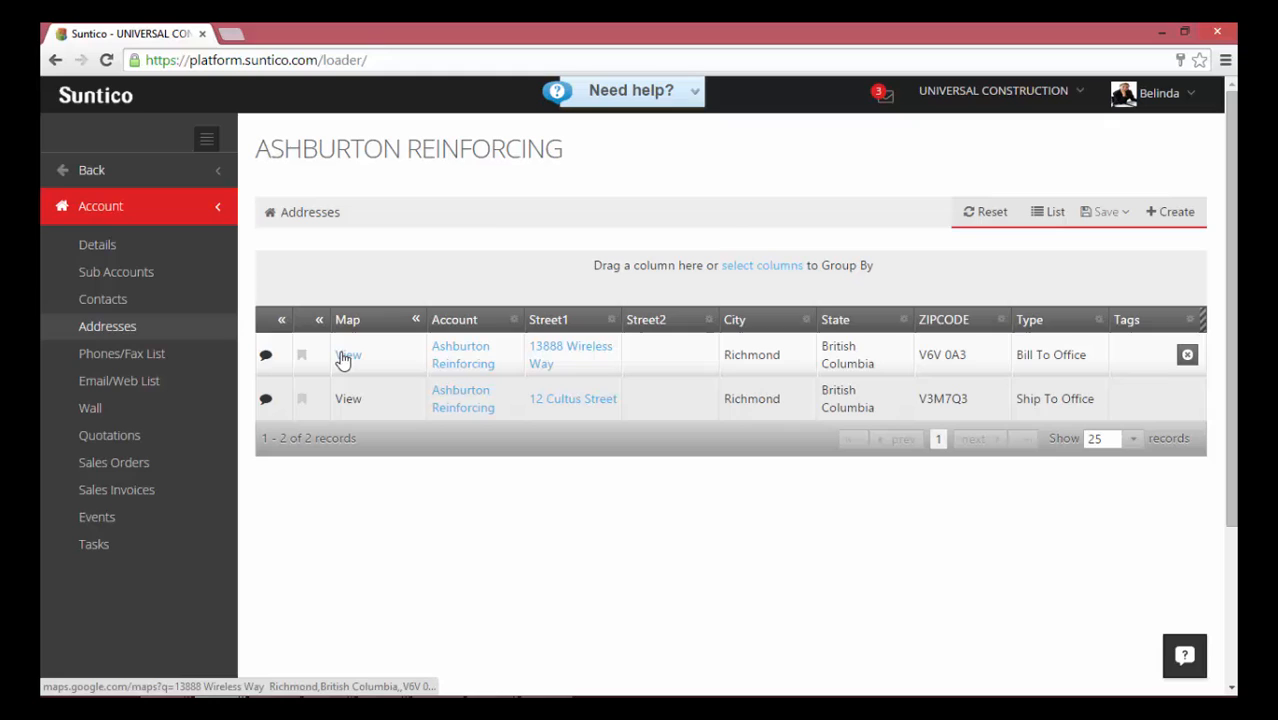
pyautogui.click(348, 354)
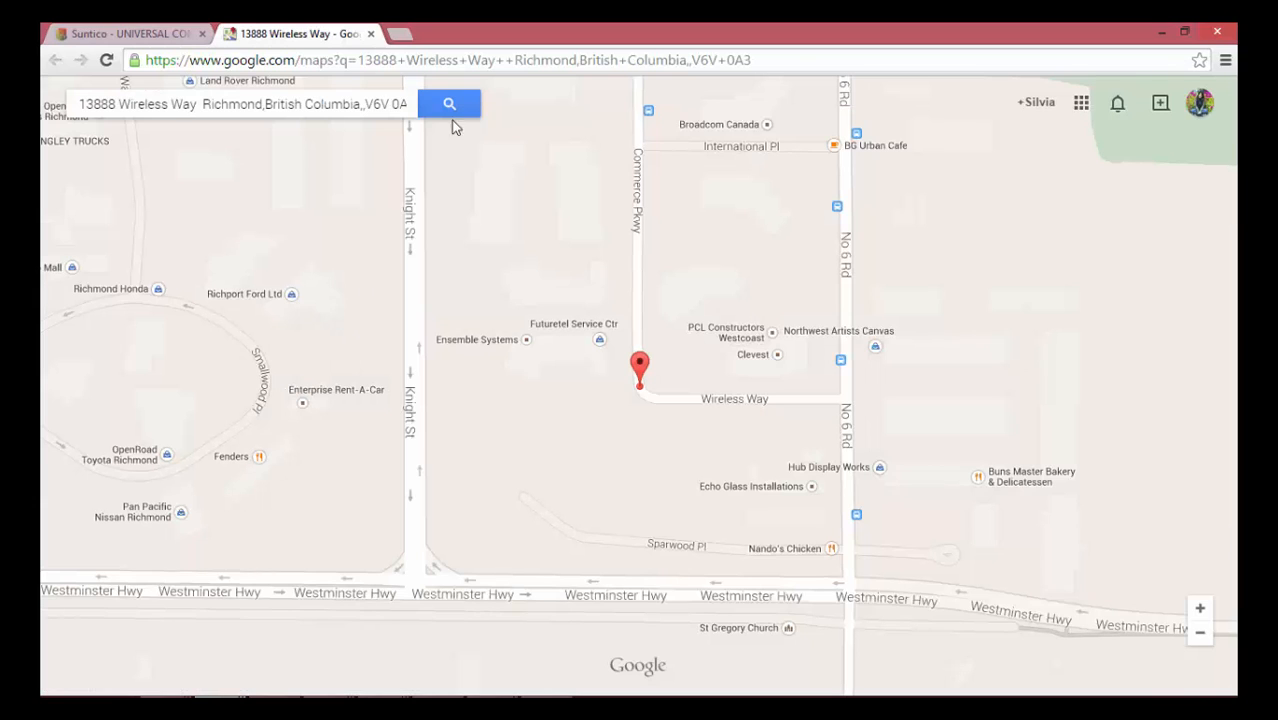
pyautogui.click(449, 104)
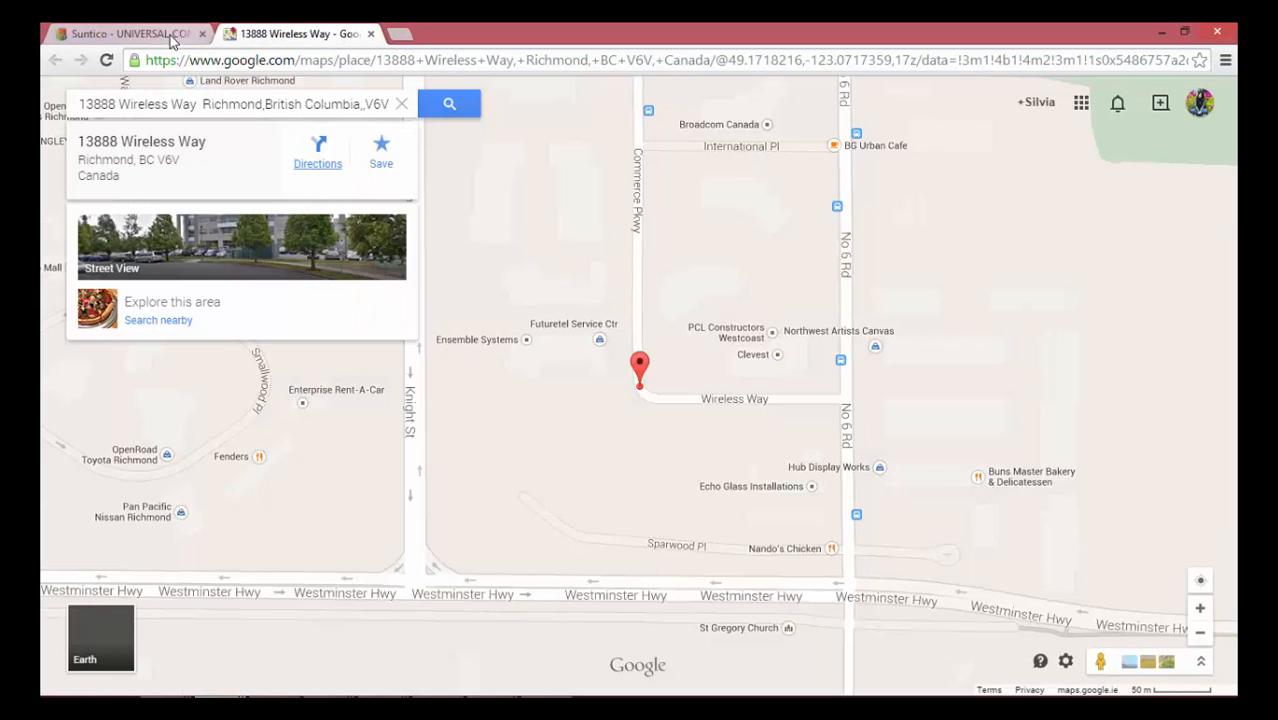
pyautogui.click(125, 33)
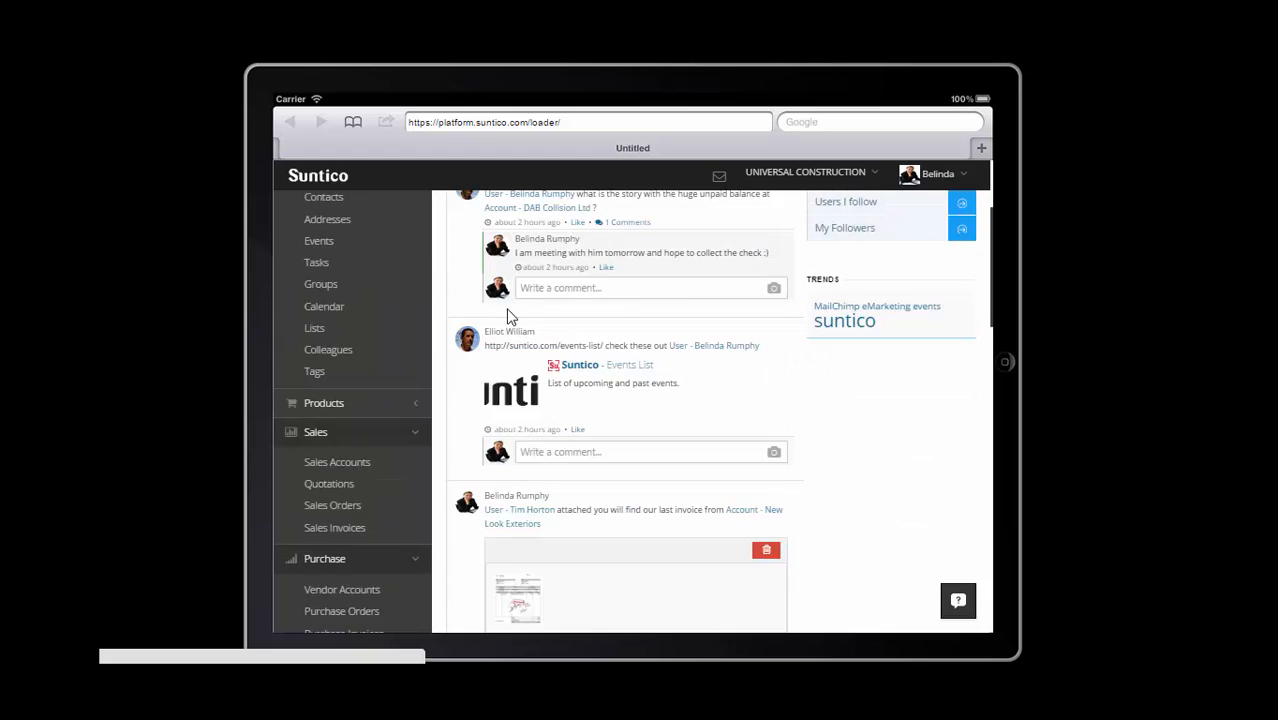
# Scroll through the wall's posts and comment boxes on tablet and phone.
pyautogui.scroll(-3)
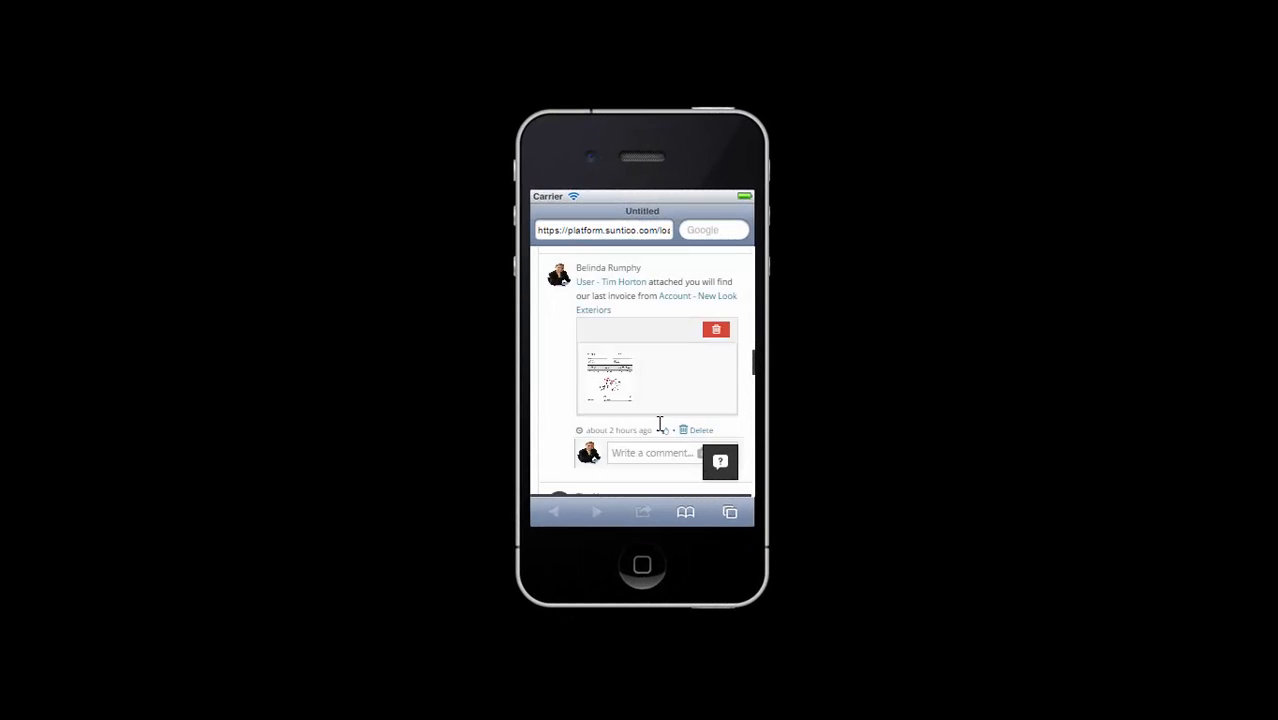
pyautogui.scroll(-3)
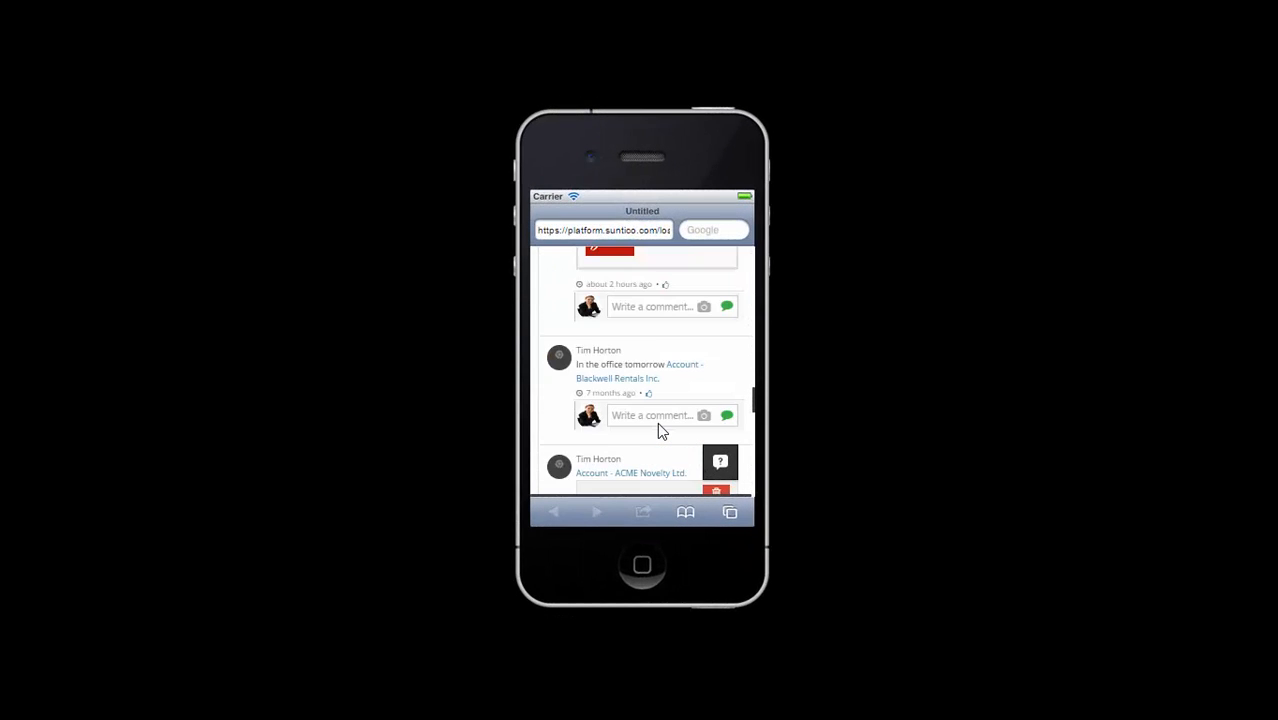